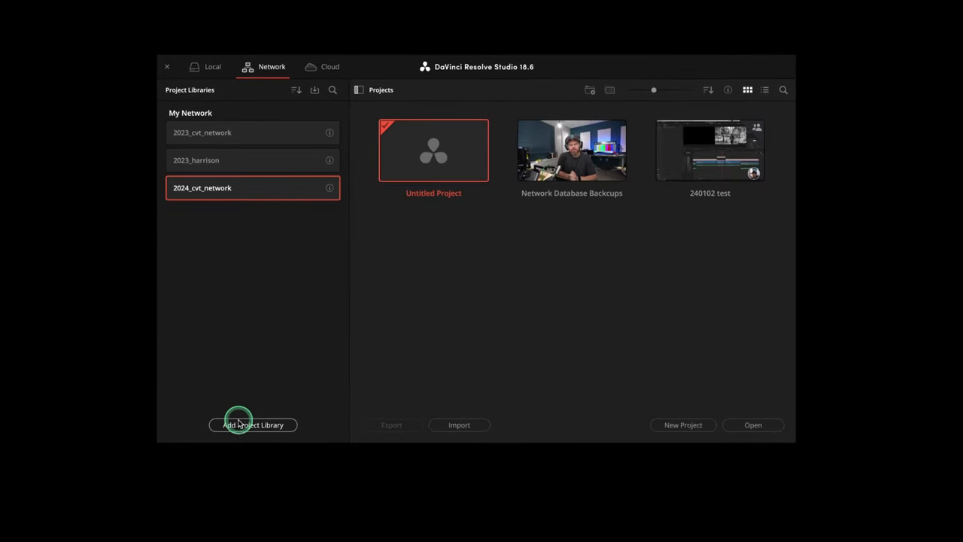
Bring the GitHub davinci-resolve-postgresql-workflow-tools repository page in front of Project Server.
left_click(252, 425)
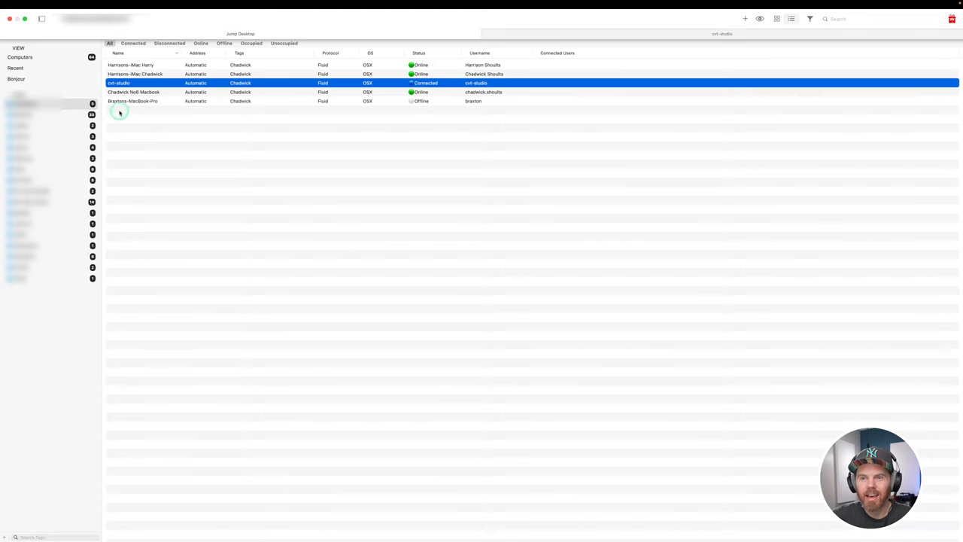
mouse_move(109, 258)
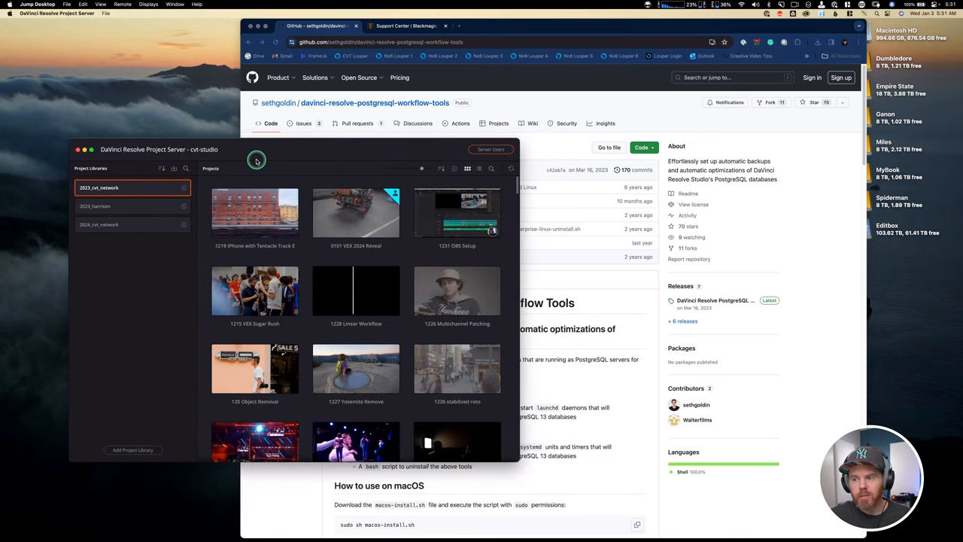
left_click(405, 25)
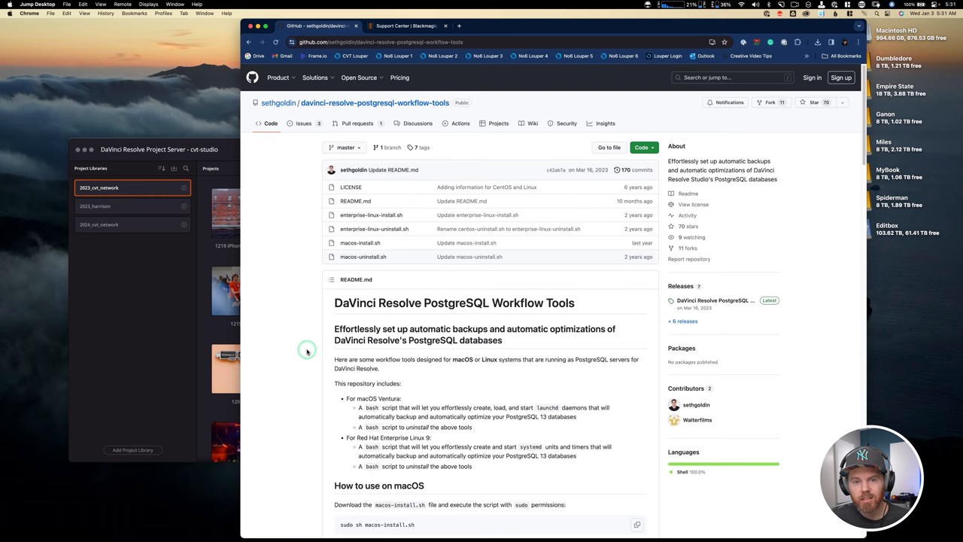
mouse_move(298, 350)
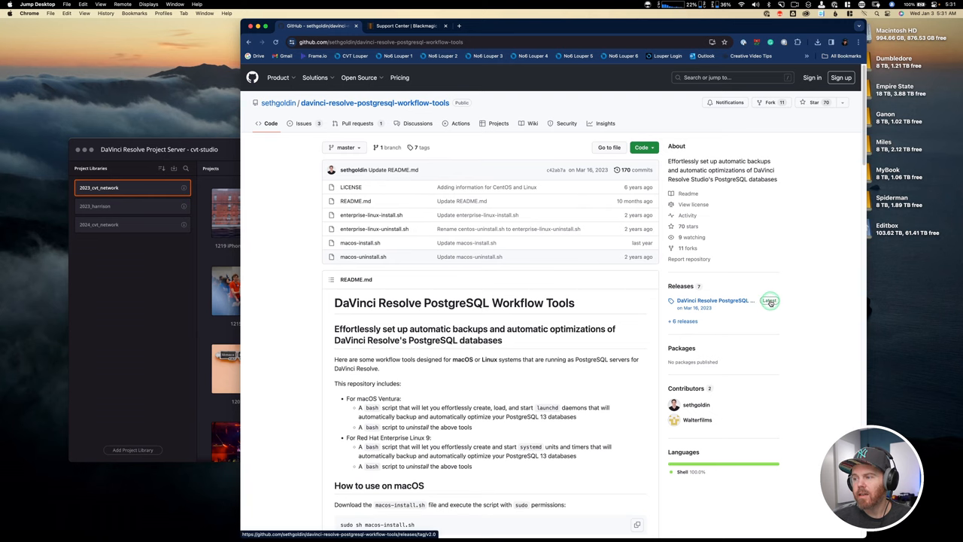
Download the v2.0 release's Source code (zip) from the Latest release page.
left_click(769, 301)
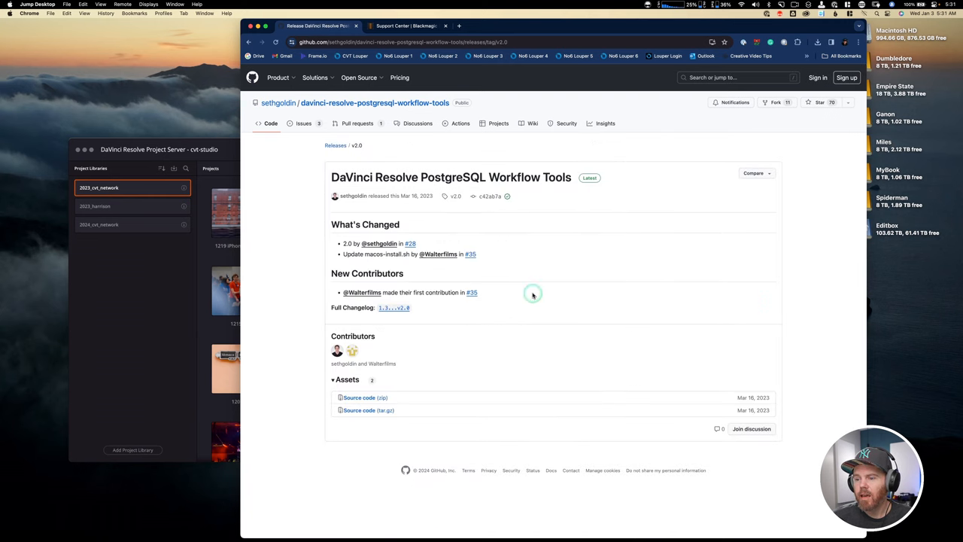
mouse_move(519, 349)
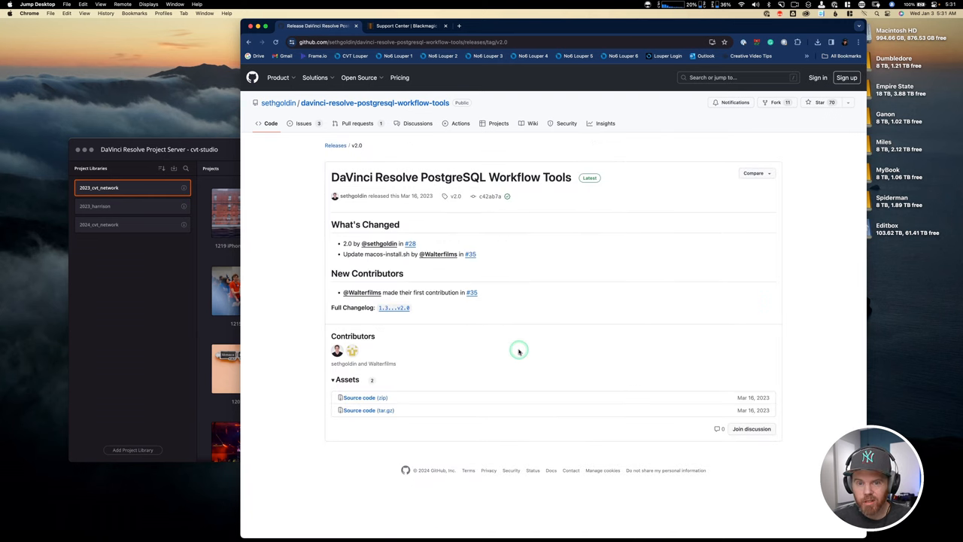
mouse_move(527, 356)
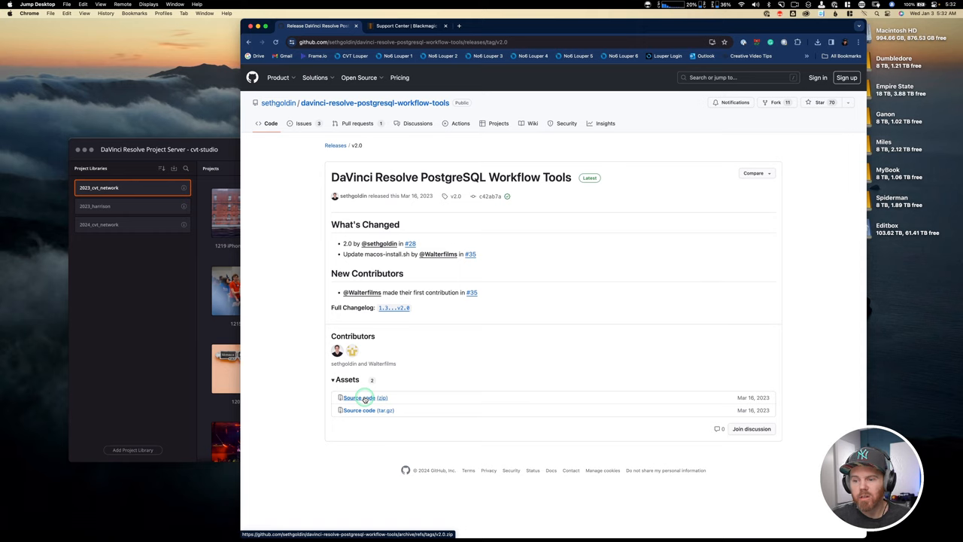
left_click(361, 397)
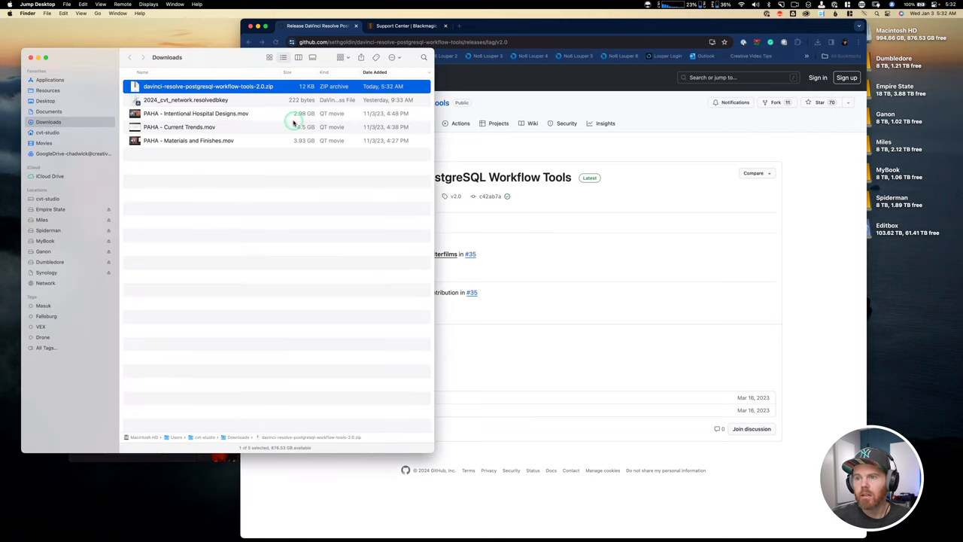
Extract the workflow tools zip in Downloads into the workflow-tools-2.0 folder.
double_click(208, 86)
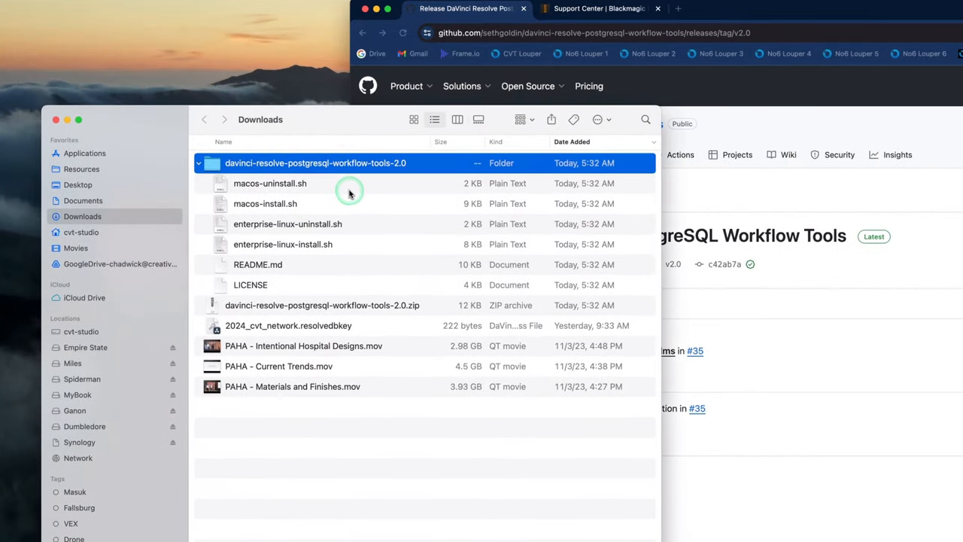
mouse_move(352, 187)
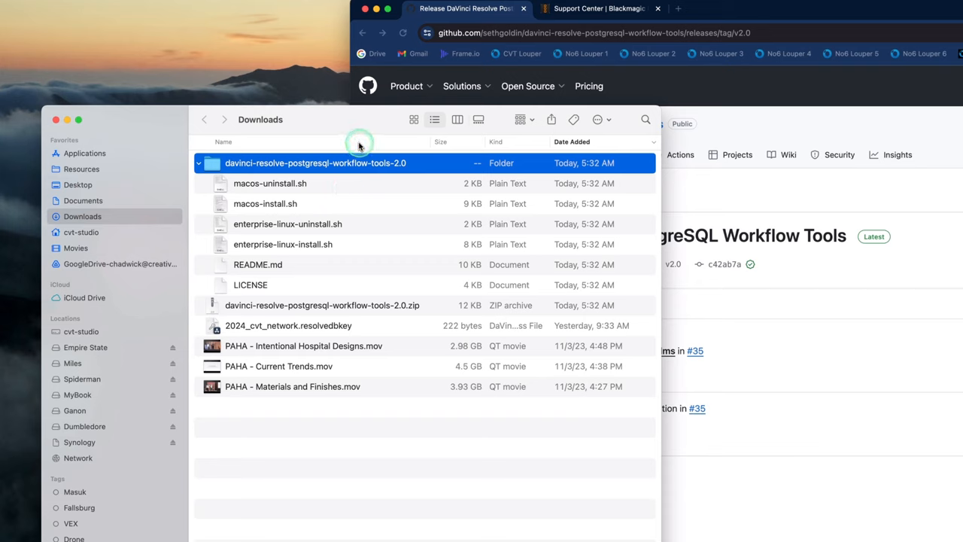
mouse_move(349, 194)
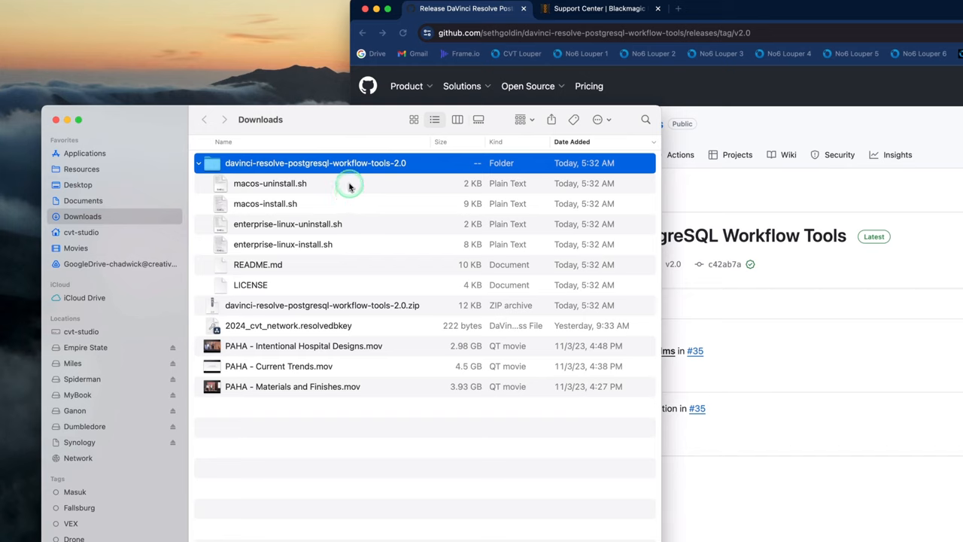
mouse_move(358, 175)
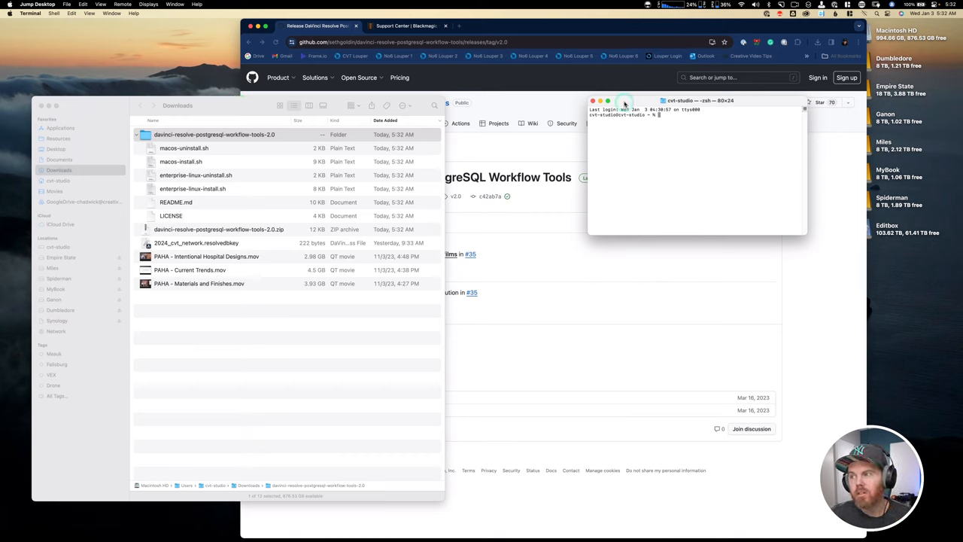
Run macos-install.sh with sudo sh, dragging the script path into Terminal.
left_click_drag(699, 100, 591, 159)
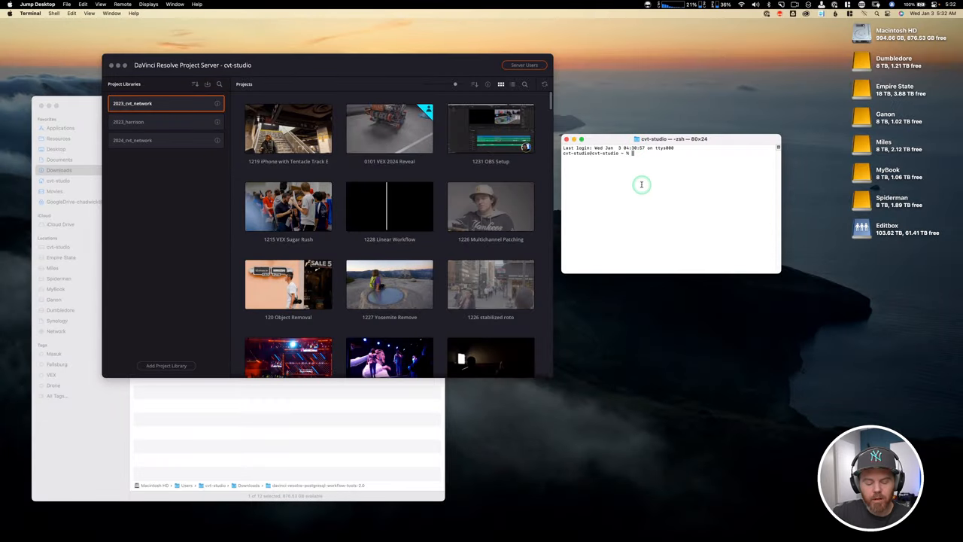
type("sudo")
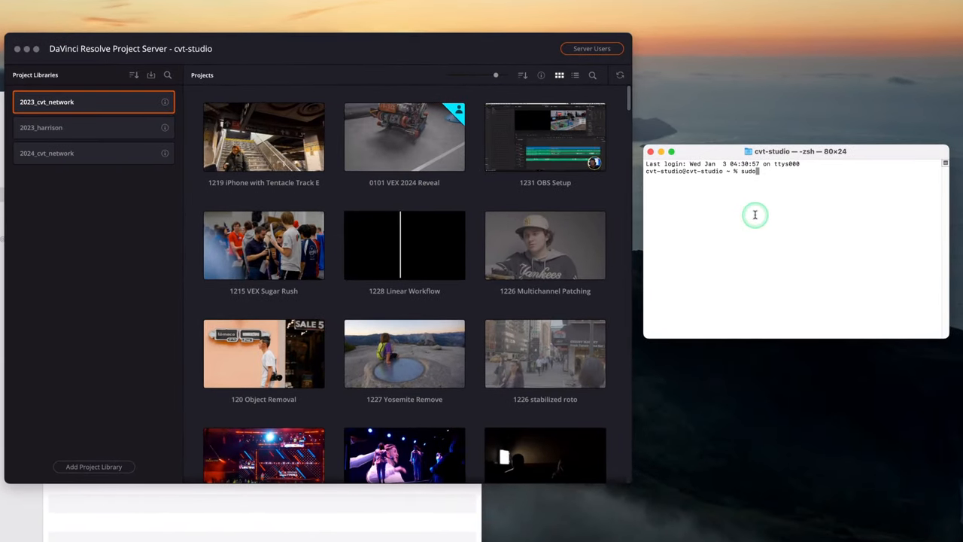
type("sh")
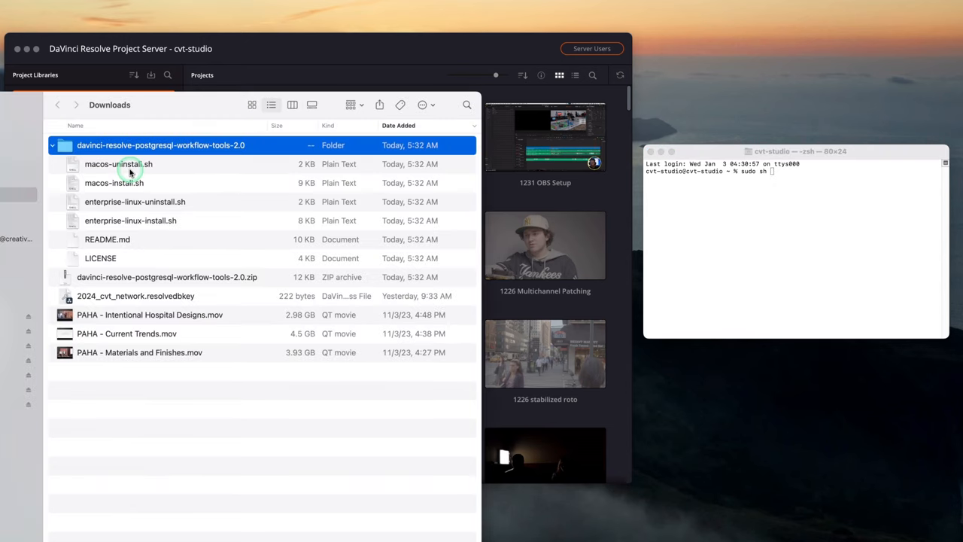
mouse_move(117, 183)
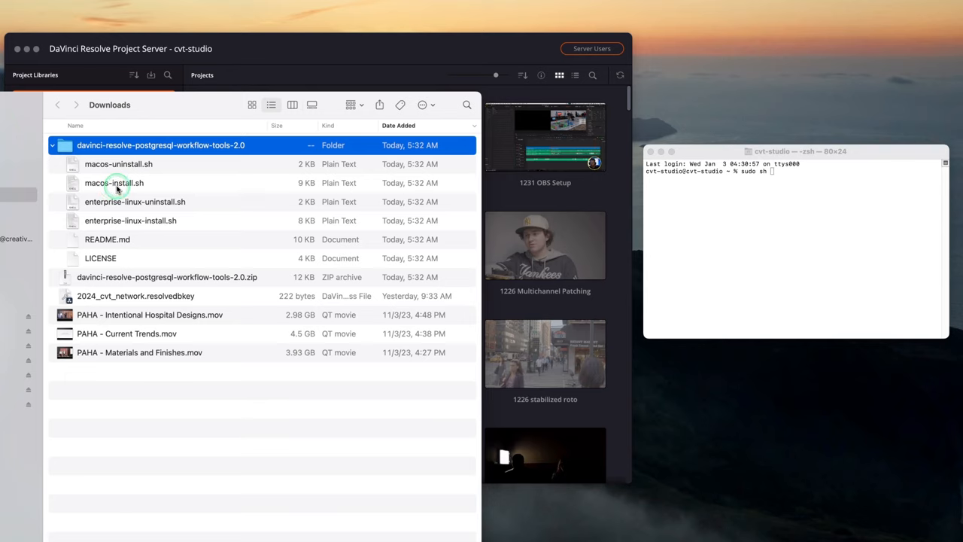
left_click_drag(114, 182, 865, 233)
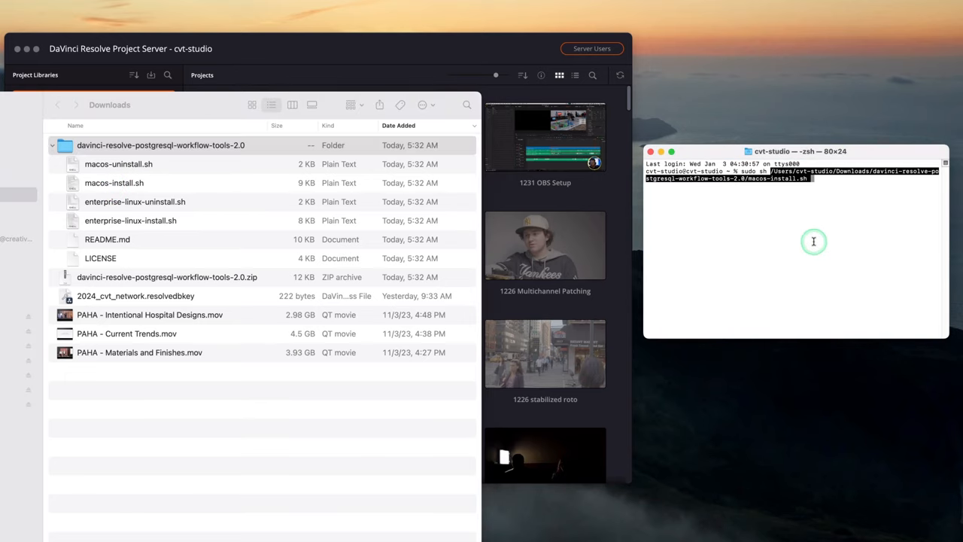
key("Return")
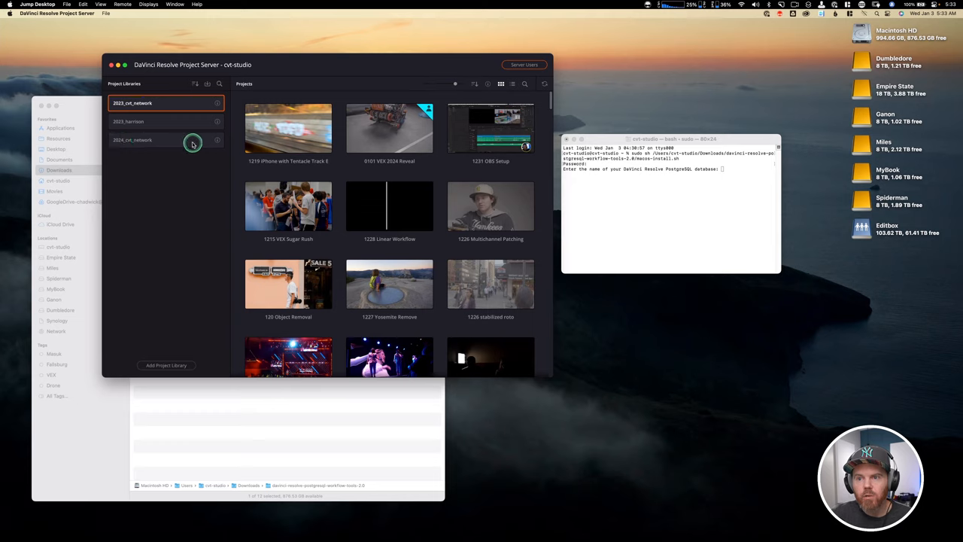
Enter 2024_cvt_network as the database name and confirm it with y.
left_click(153, 141)
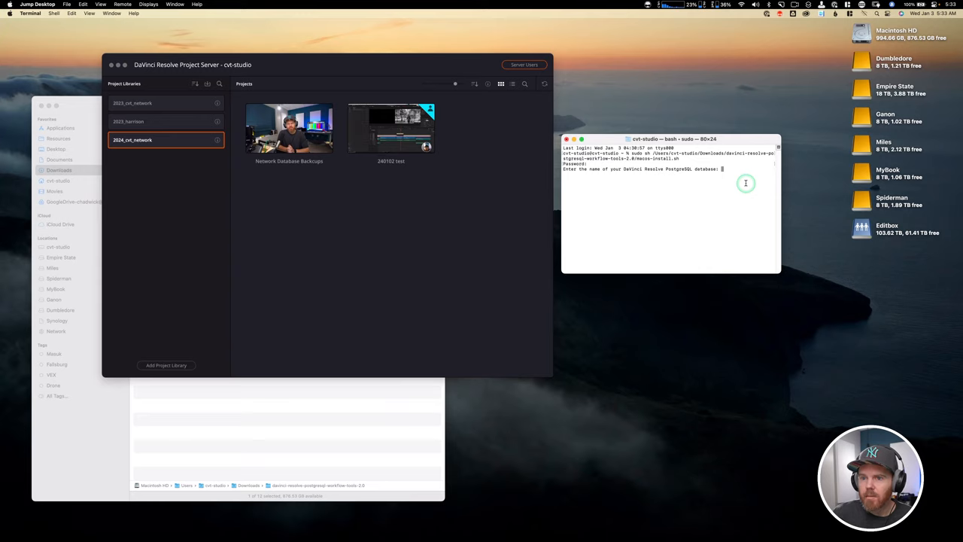
type("2024")
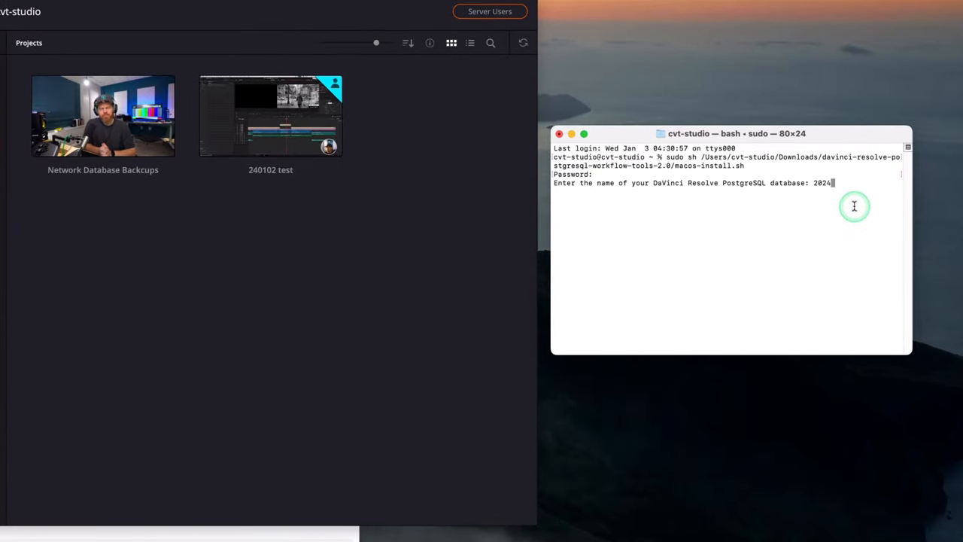
type("_cvt_network")
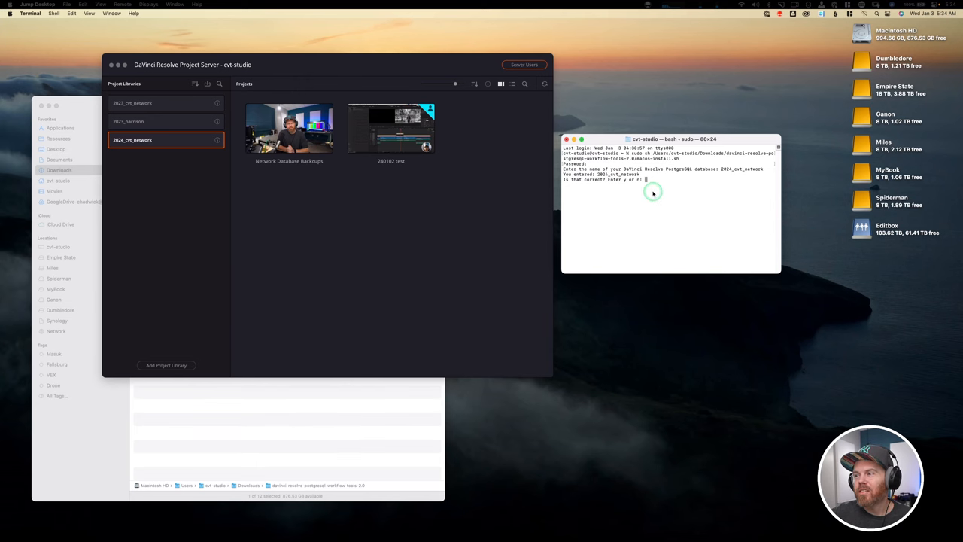
type("y")
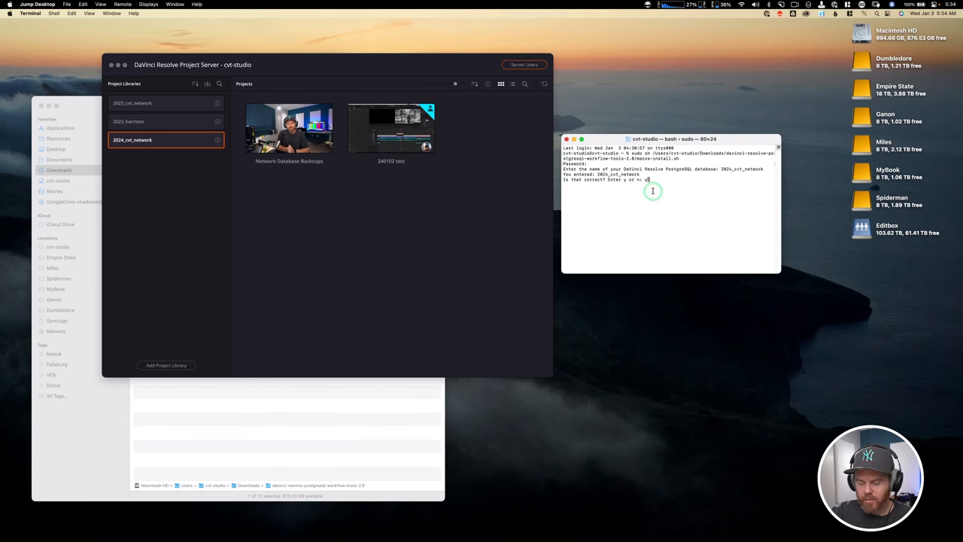
key("Return")
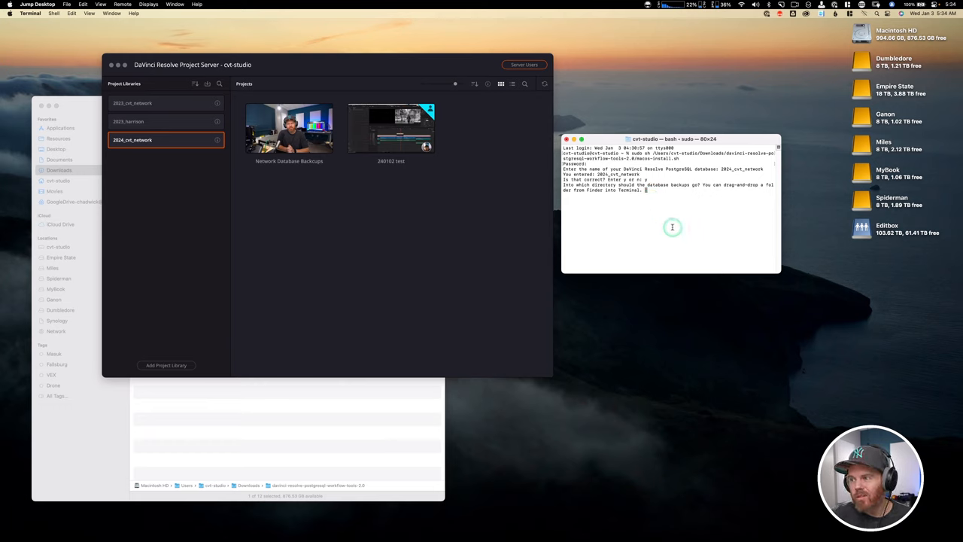
mouse_move(672, 220)
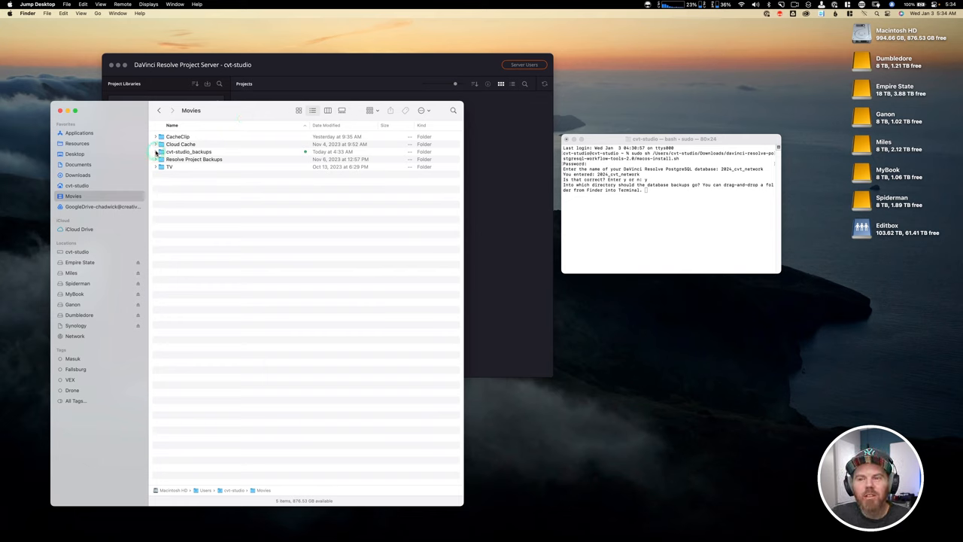
Select the cvt-studio_backups folder in Movies as the backup destination.
left_click(156, 151)
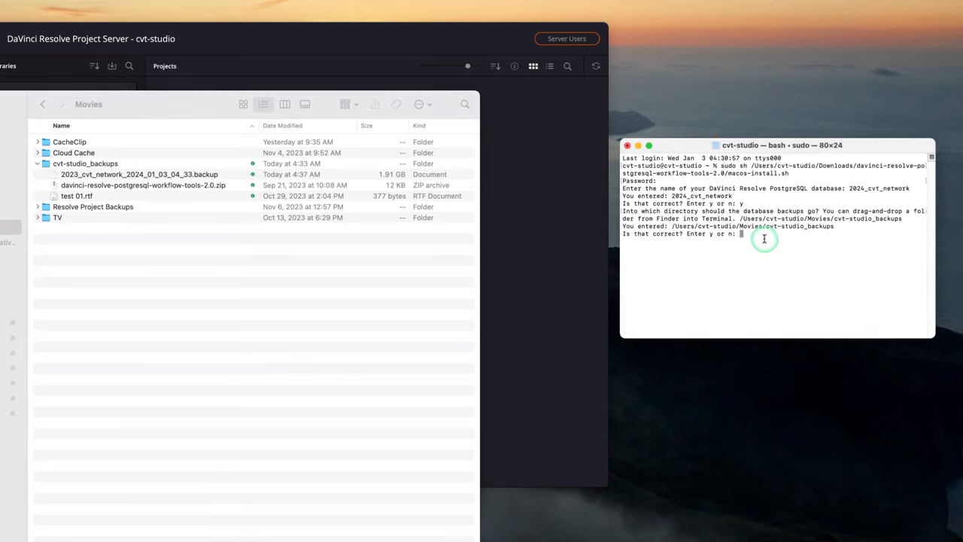
mouse_move(744, 269)
type("y")
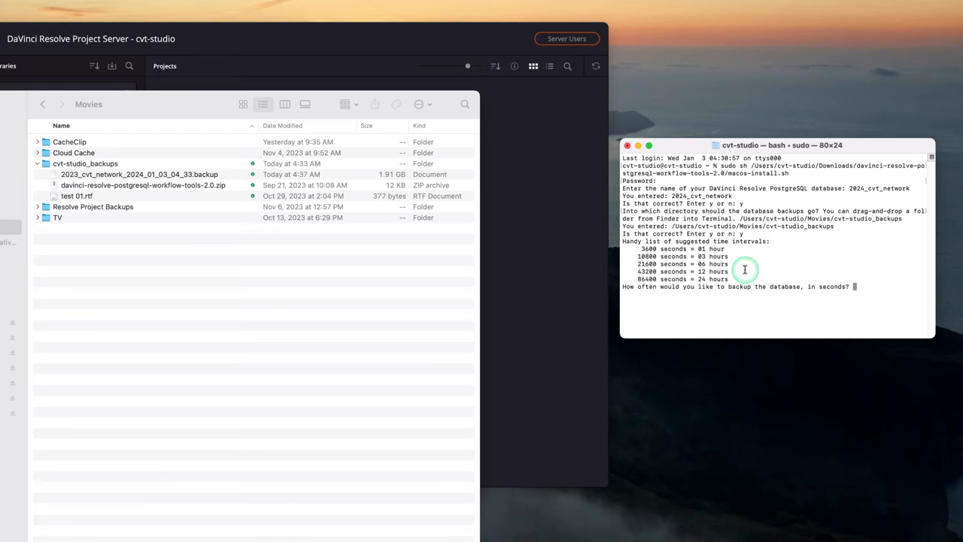
mouse_move(939, 337)
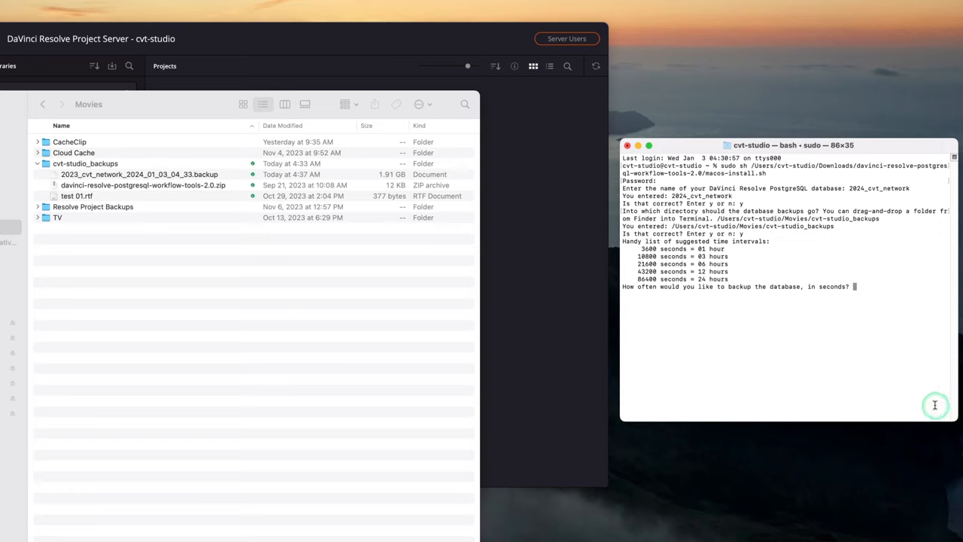
mouse_move(659, 288)
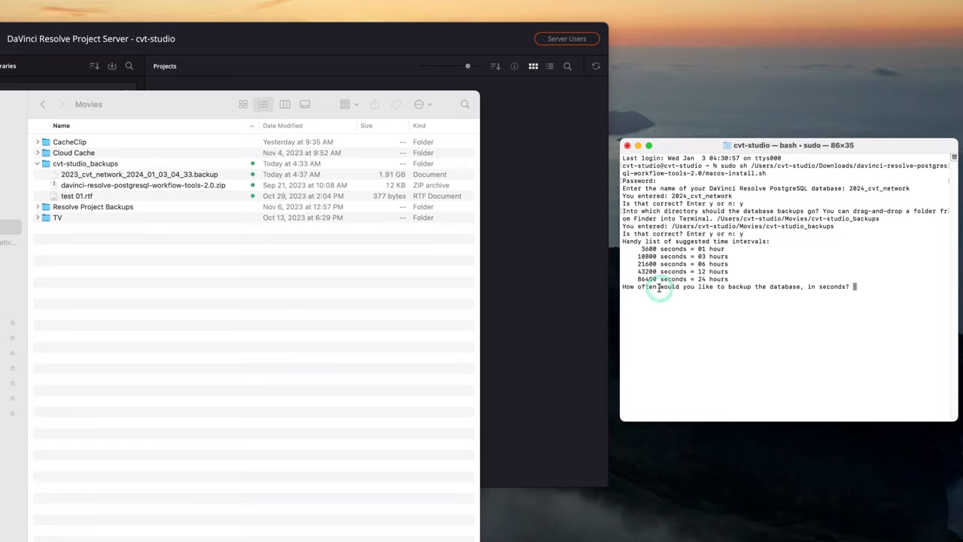
mouse_move(718, 283)
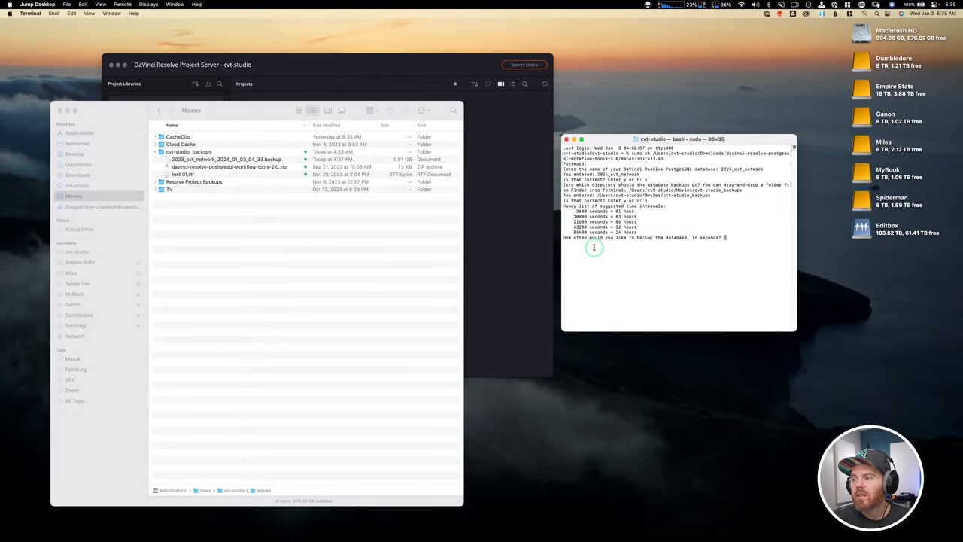
mouse_move(593, 264)
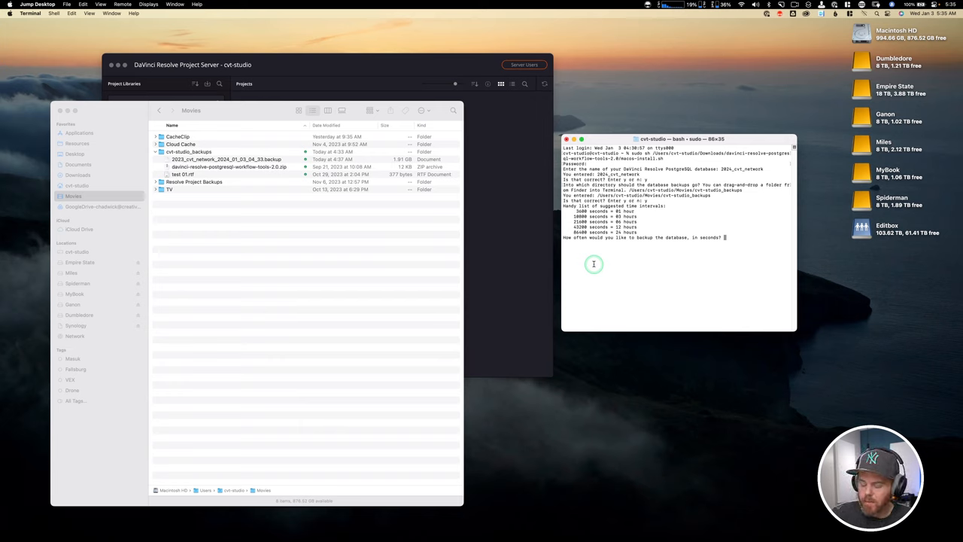
Enter 86400 seconds as the daily backup interval.
type("86400")
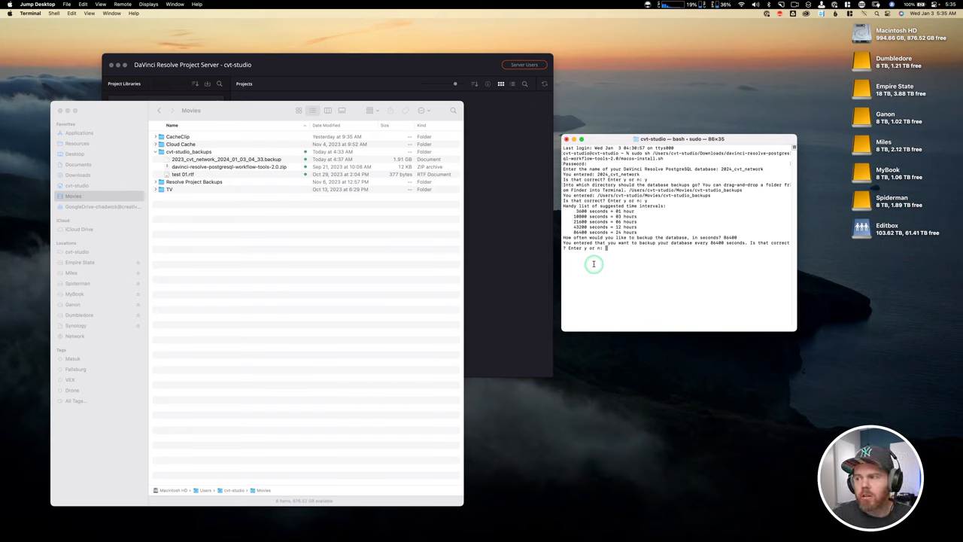
mouse_move(605, 290)
type("y")
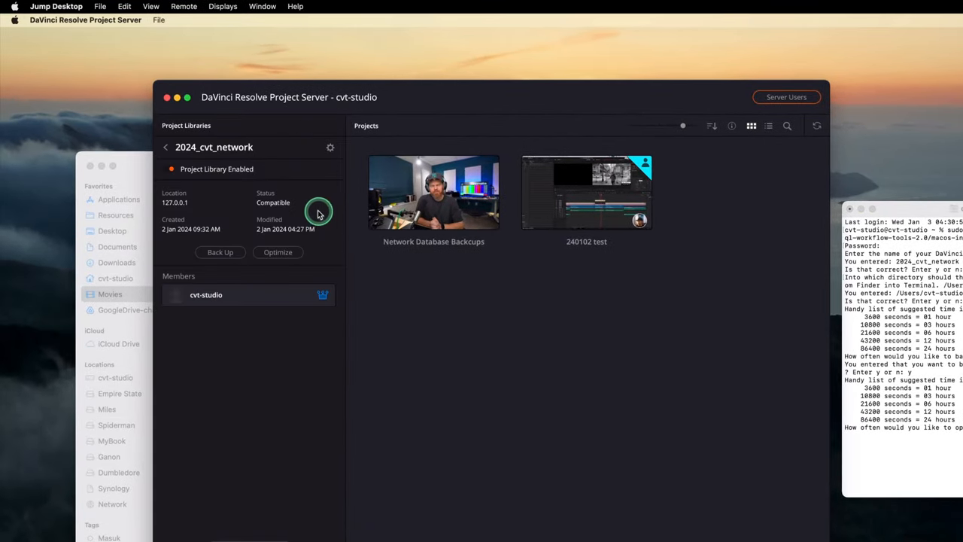
left_click(278, 252)
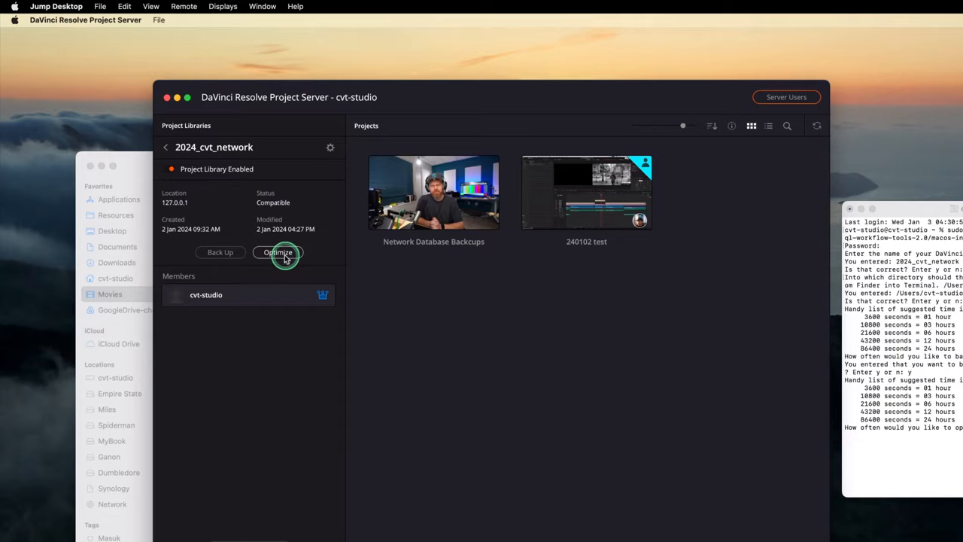
mouse_move(358, 303)
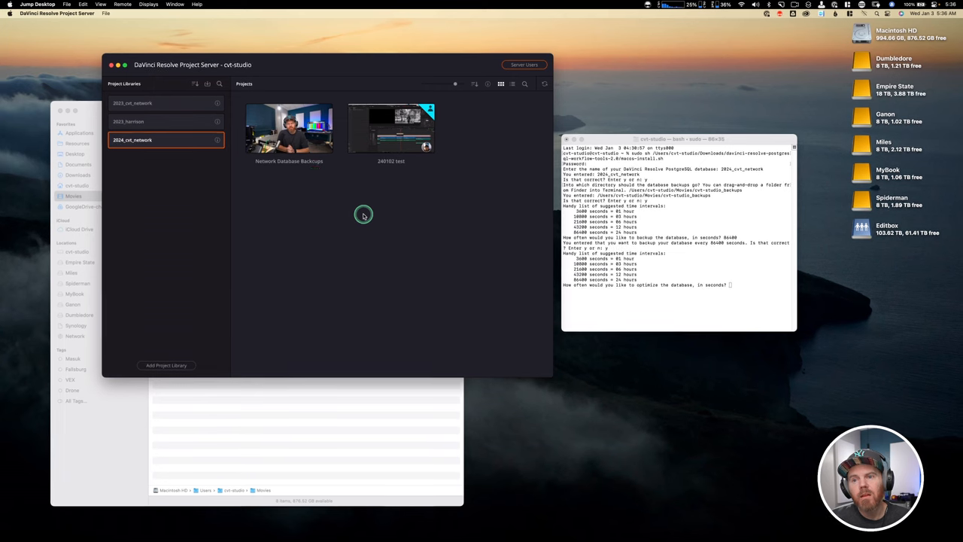
mouse_move(362, 212)
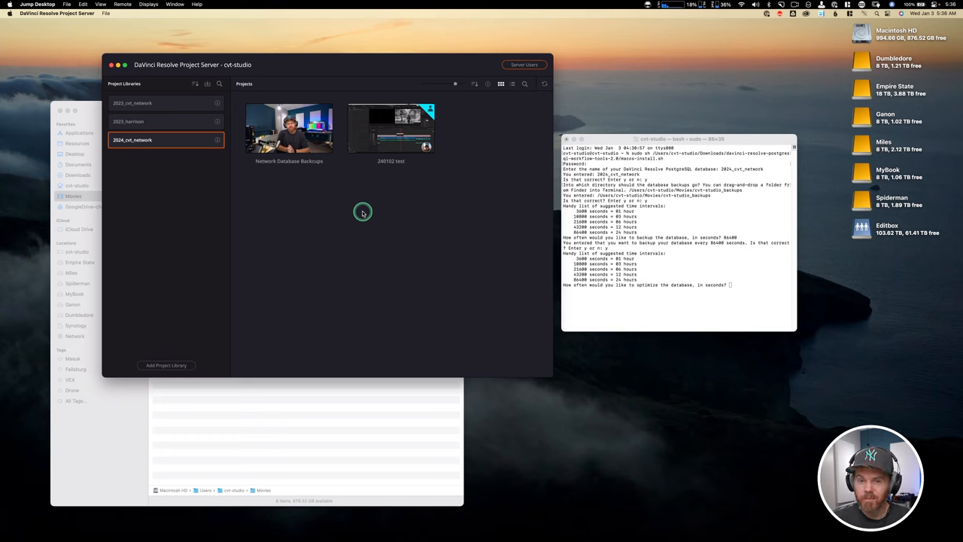
mouse_move(509, 167)
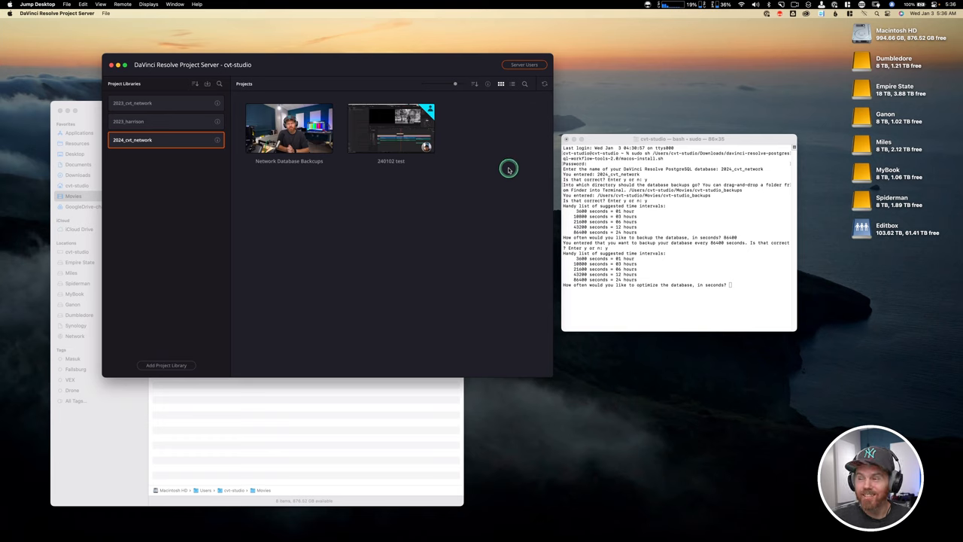
left_click(700, 279)
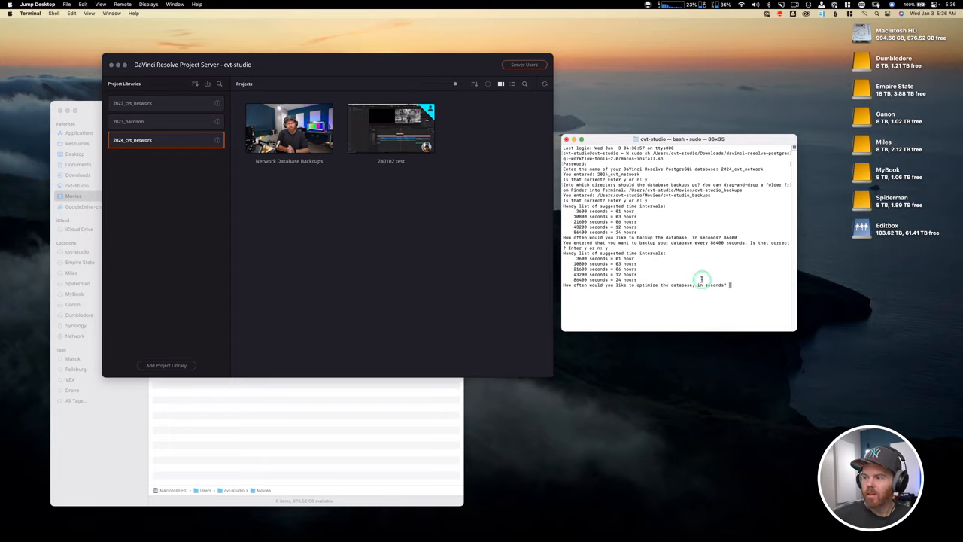
mouse_move(672, 273)
type("86400")
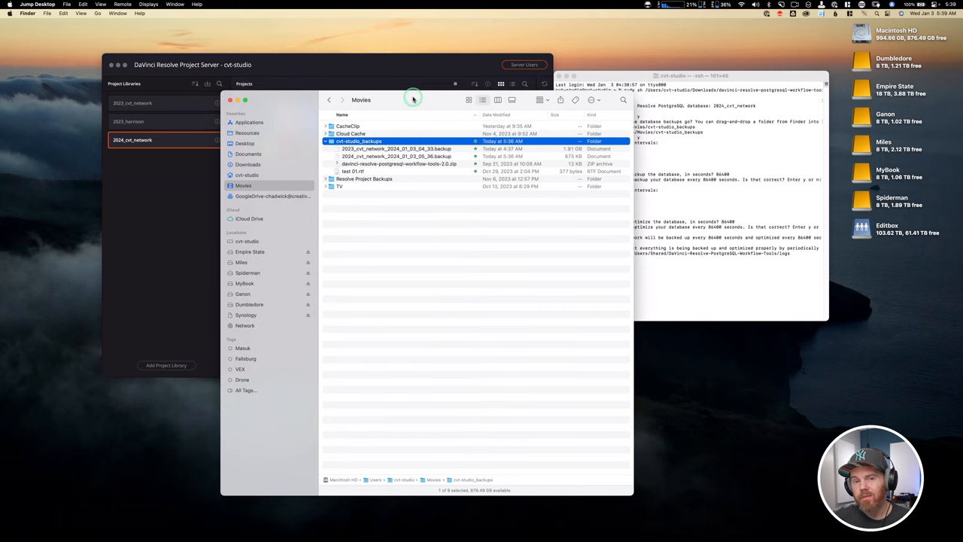
mouse_move(690, 63)
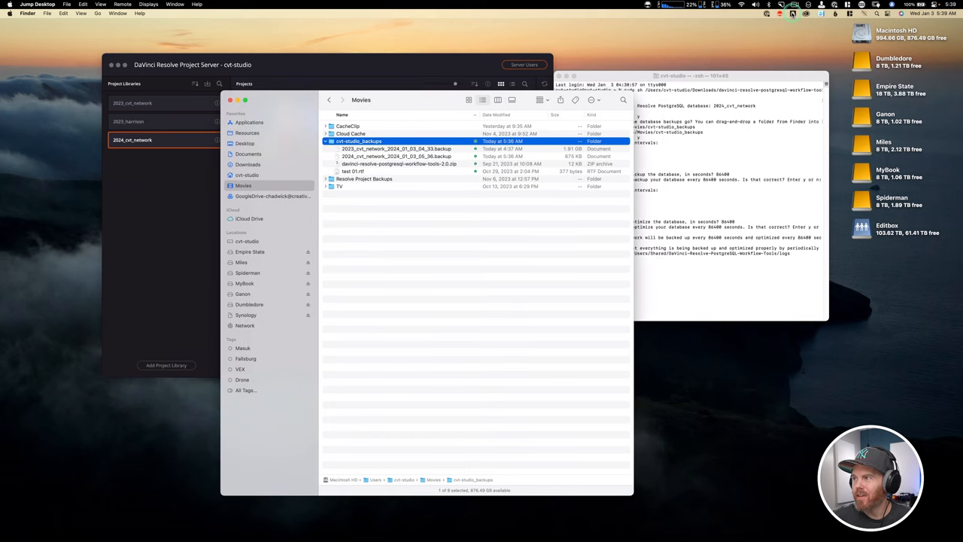
Show Google Drive's menu bar activity listing both synced database backups.
left_click(787, 12)
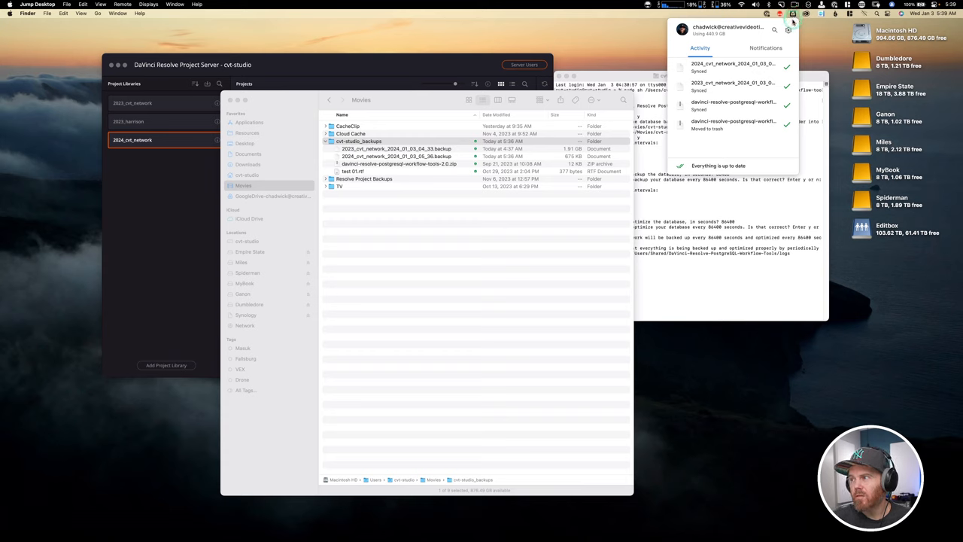
Review Google Drive's My Mac preferences and browse Add folder to Movies.
left_click(794, 29)
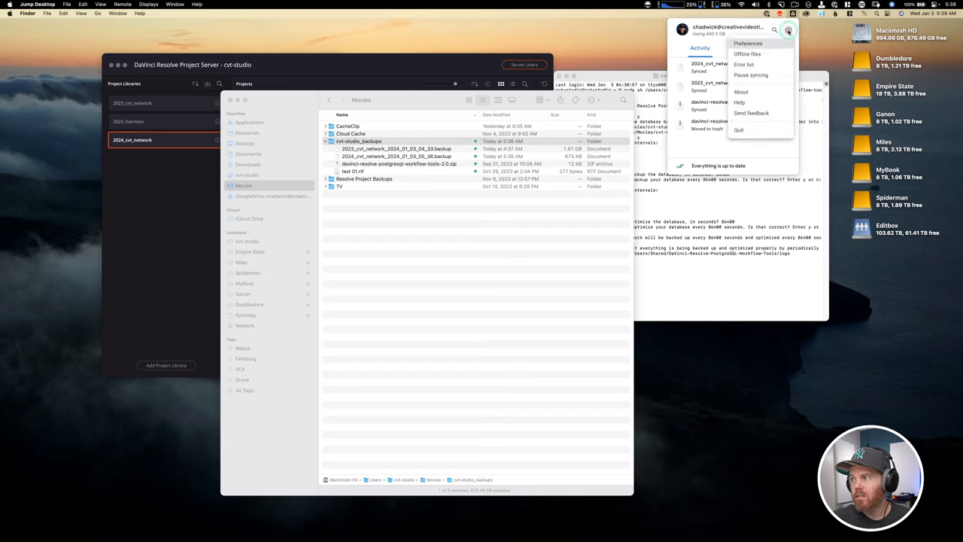
left_click(741, 43)
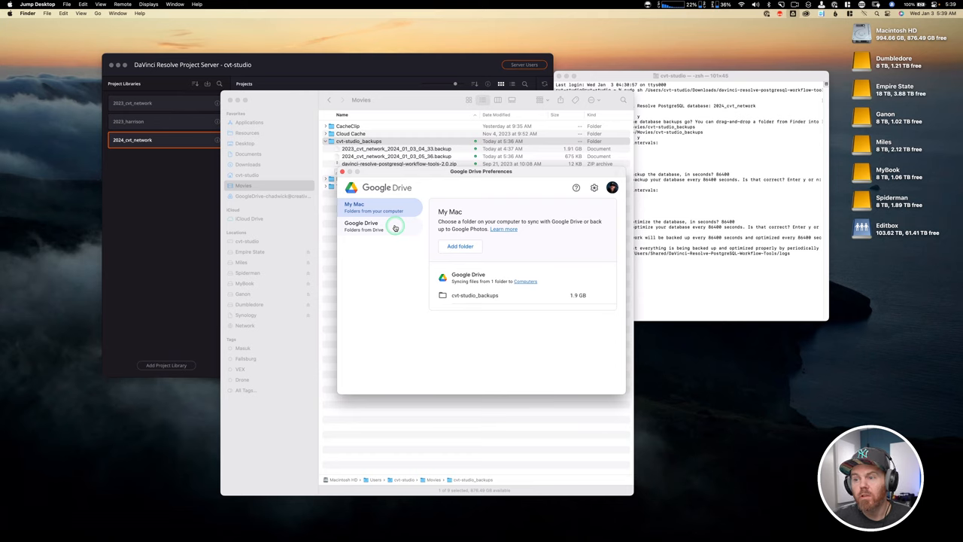
left_click(380, 207)
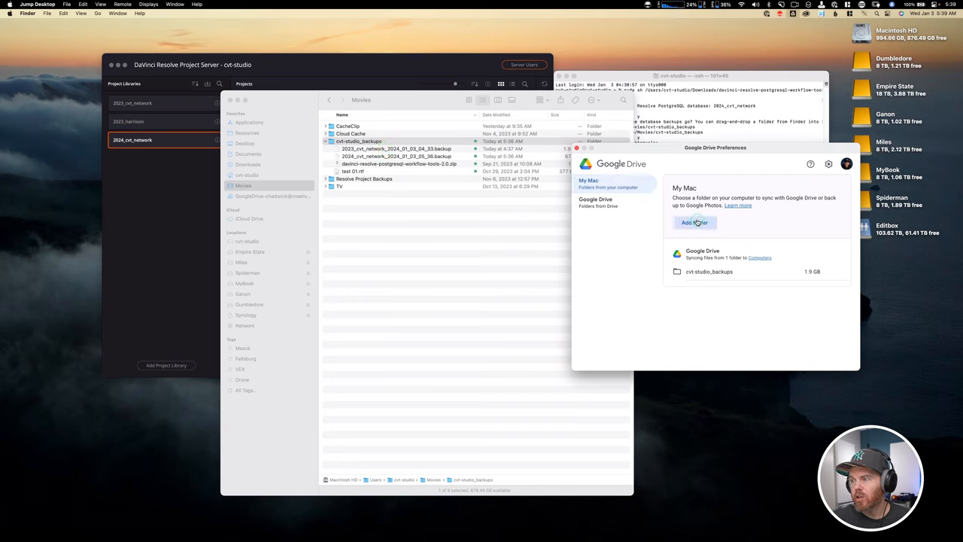
left_click(694, 223)
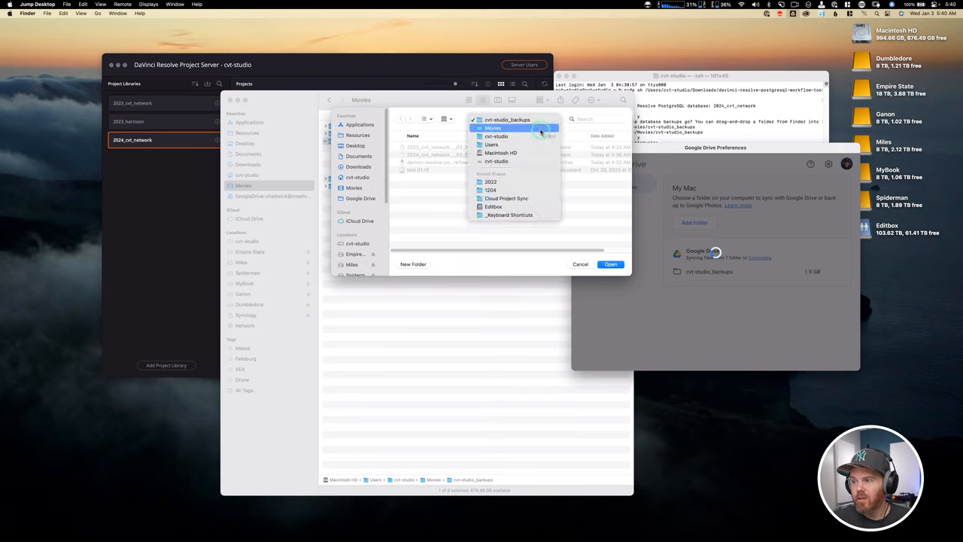
left_click(512, 120)
type("sudo sh")
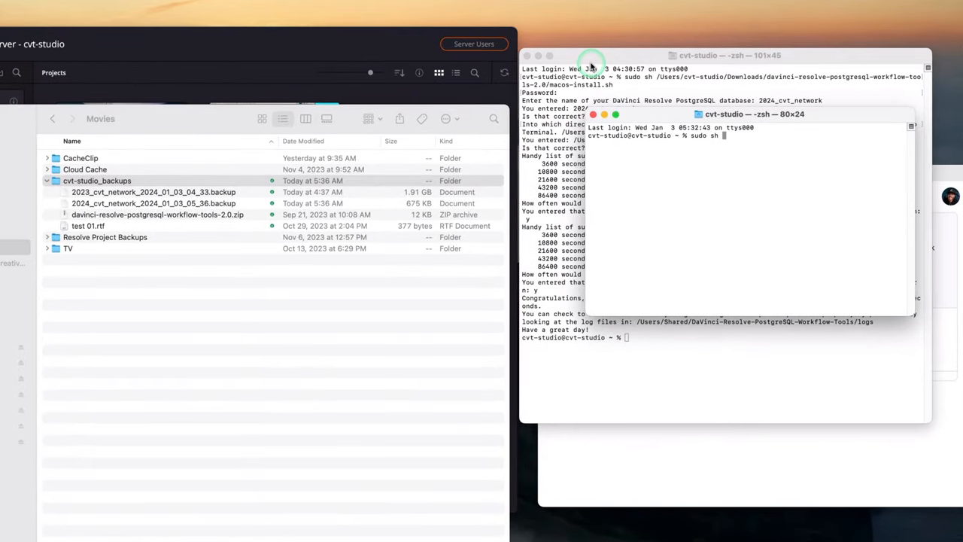
Select macos-uninstall.sh in the Downloads workflow-tools-2.0 folder.
left_click(97, 181)
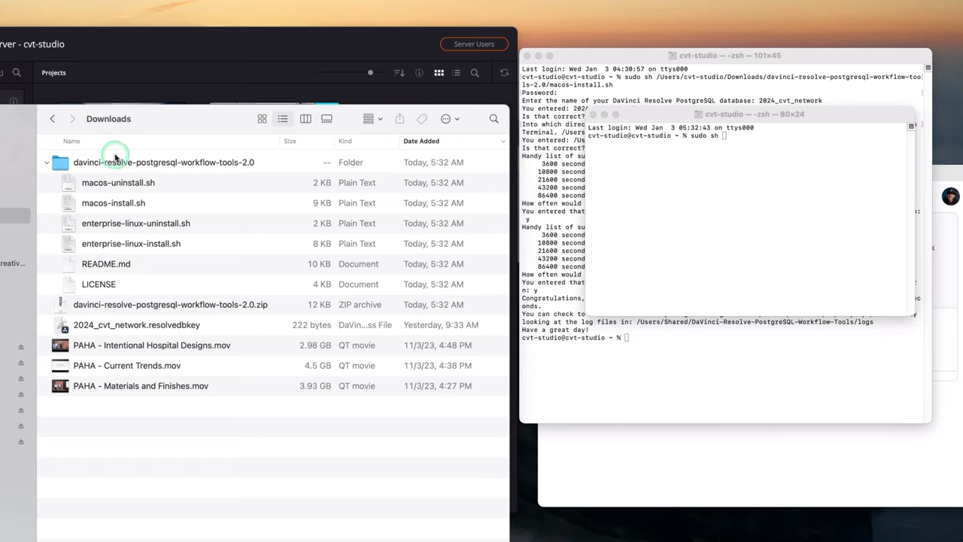
mouse_move(171, 164)
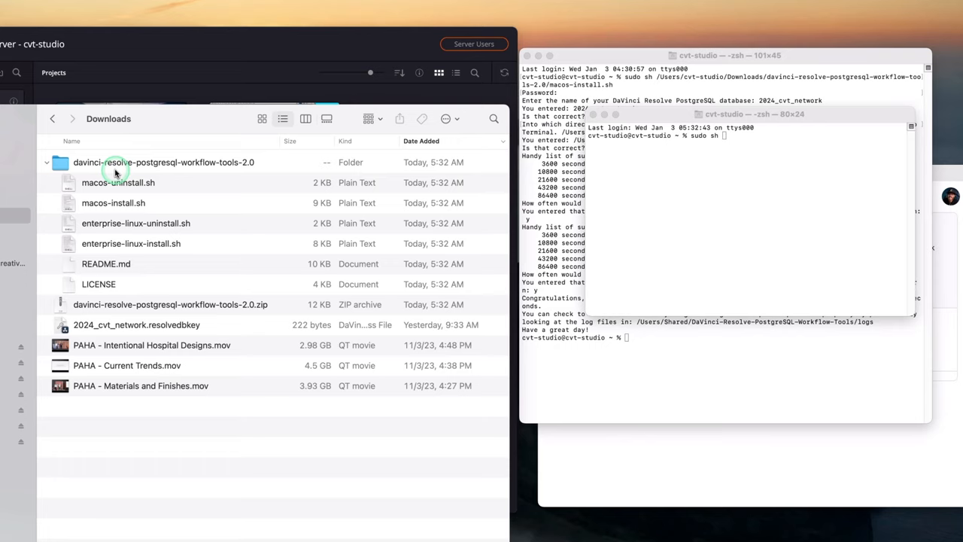
left_click(118, 182)
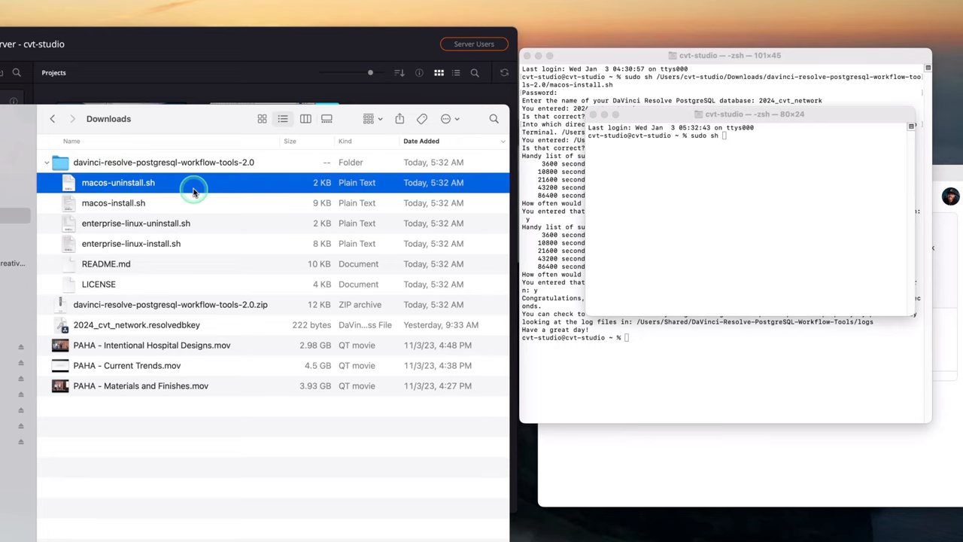